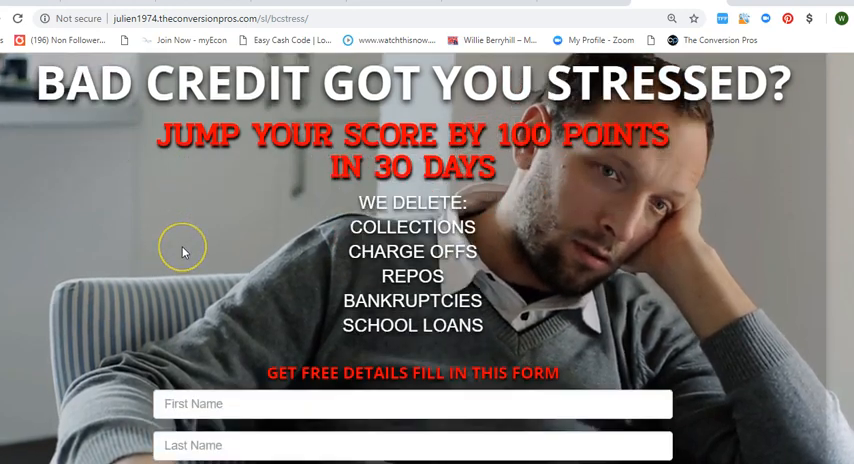
{"action": "scroll", "scroll_direction": "down", "scroll_amount": 3}
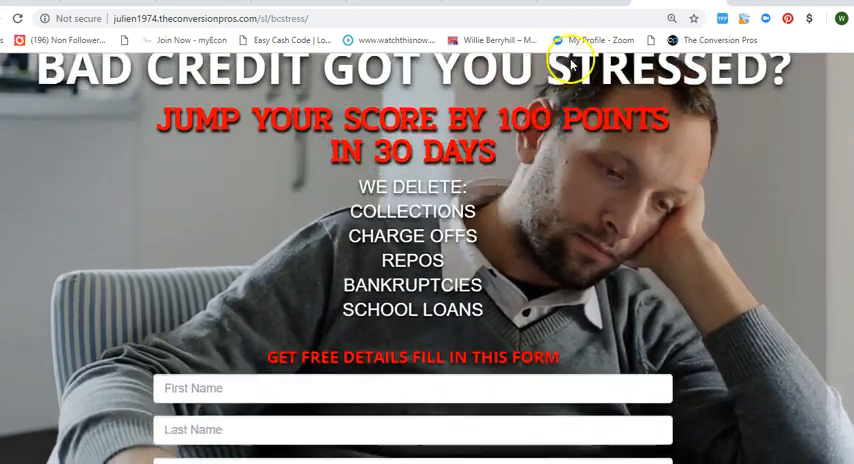
{"action": "scroll", "scroll_direction": "down", "scroll_amount": 3}
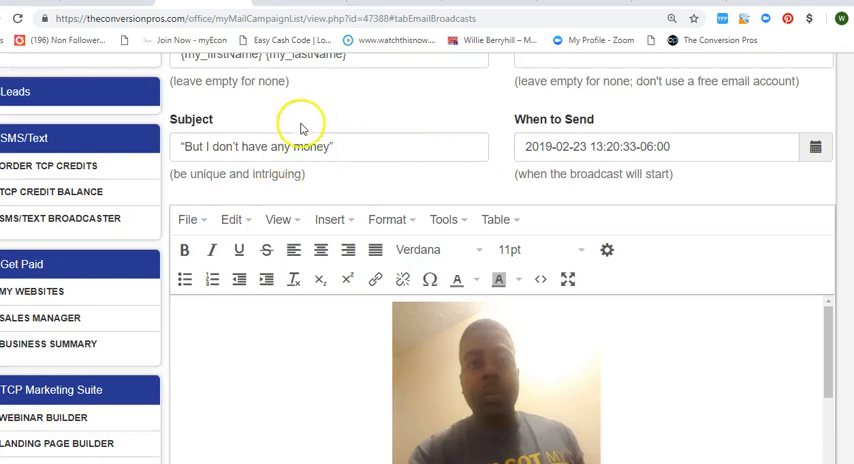
{"action": "mouse_move", "coordinate": [298, 164]}
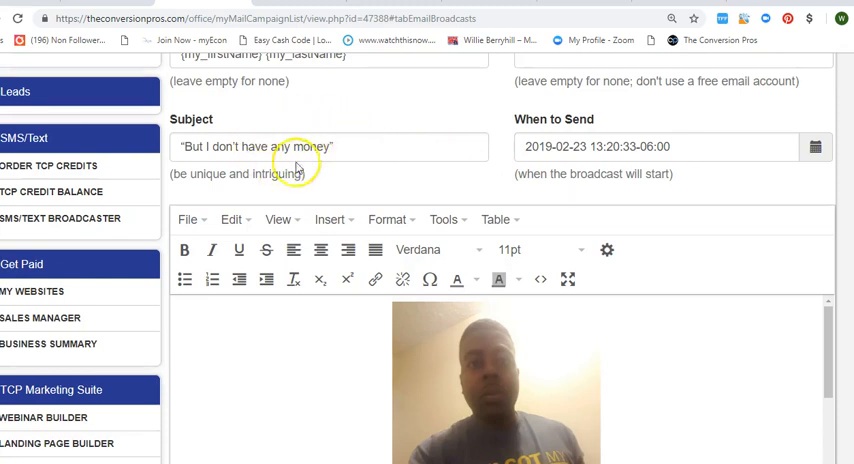
{"action": "scroll", "scroll_direction": "down", "scroll_amount": 3}
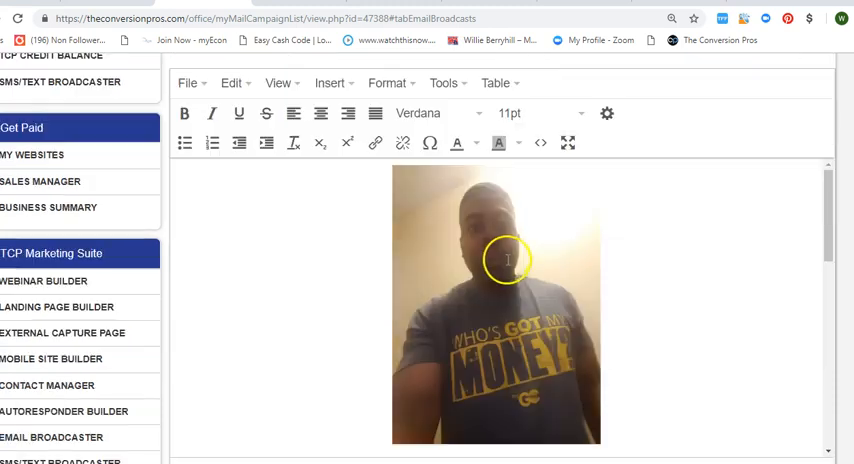
{"action": "scroll", "scroll_direction": "down", "scroll_amount": 3}
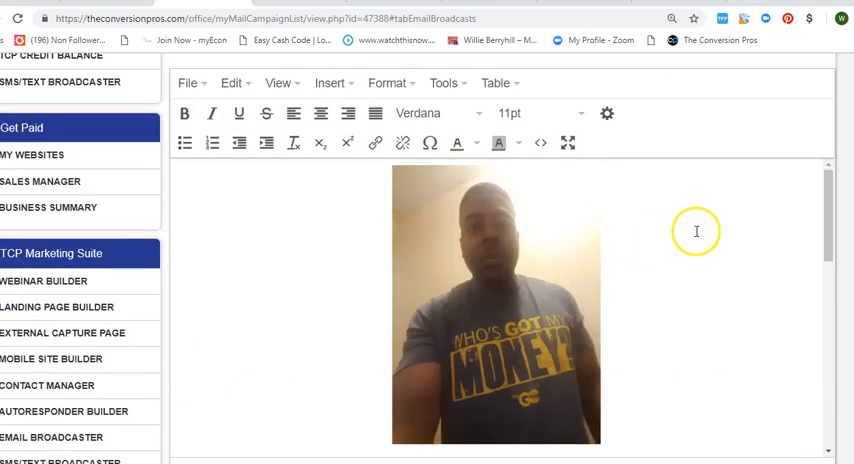
{"action": "scroll", "scroll_direction": "down", "scroll_amount": 3}
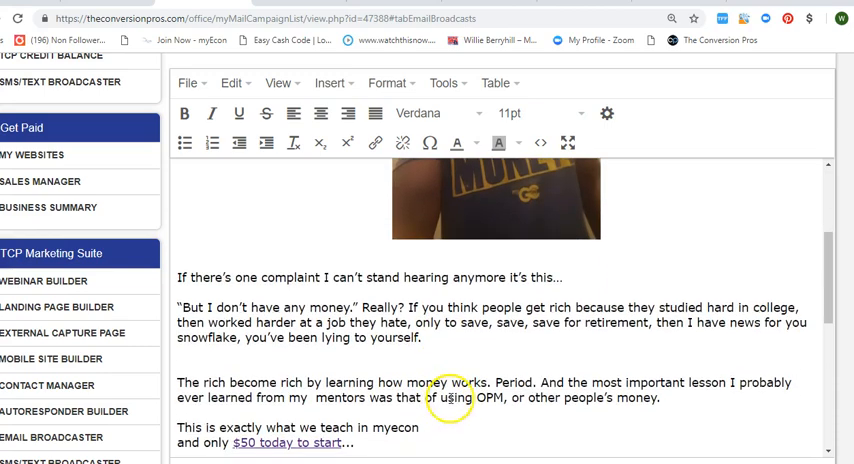
{"action": "scroll", "scroll_direction": "down", "scroll_amount": 3}
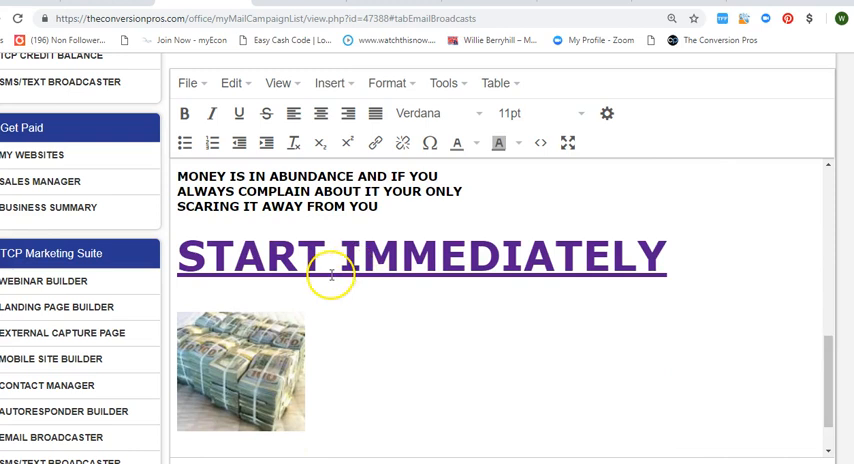
{"action": "mouse_move", "coordinate": [288, 332]}
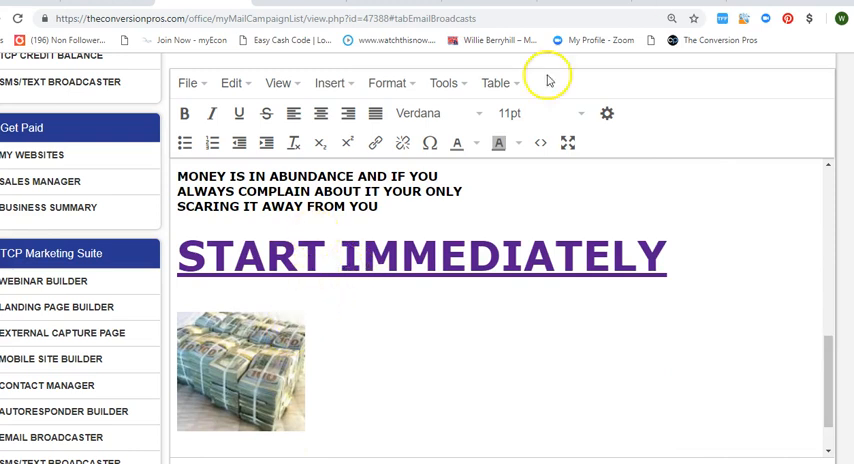
{"action": "scroll", "scroll_direction": "down", "scroll_amount": 3}
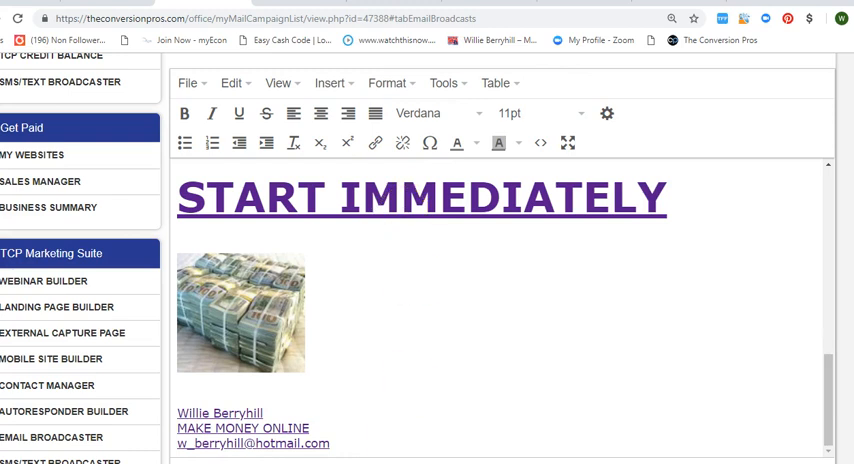